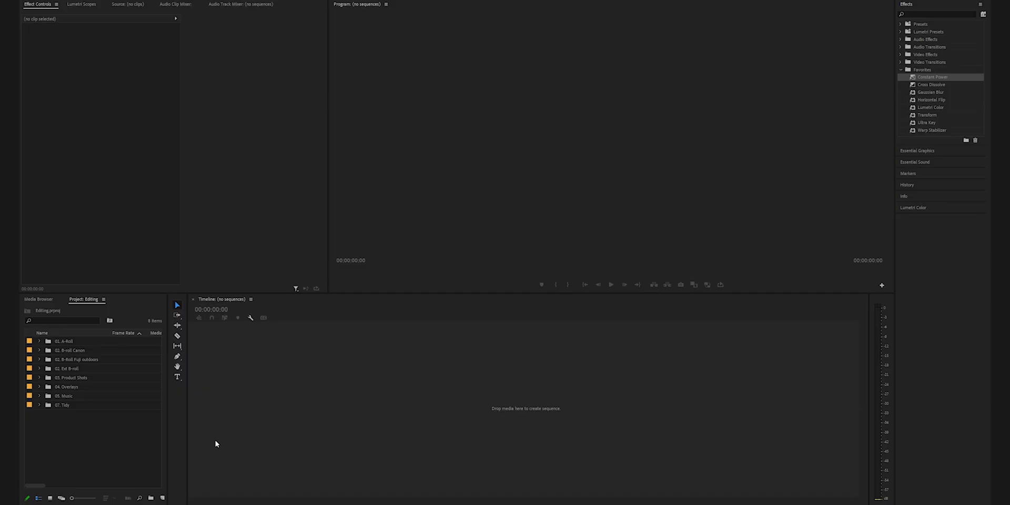
Step: Start a new sequence from the 01. A-Roll bin, naming it A-roll Sift
click(72, 341)
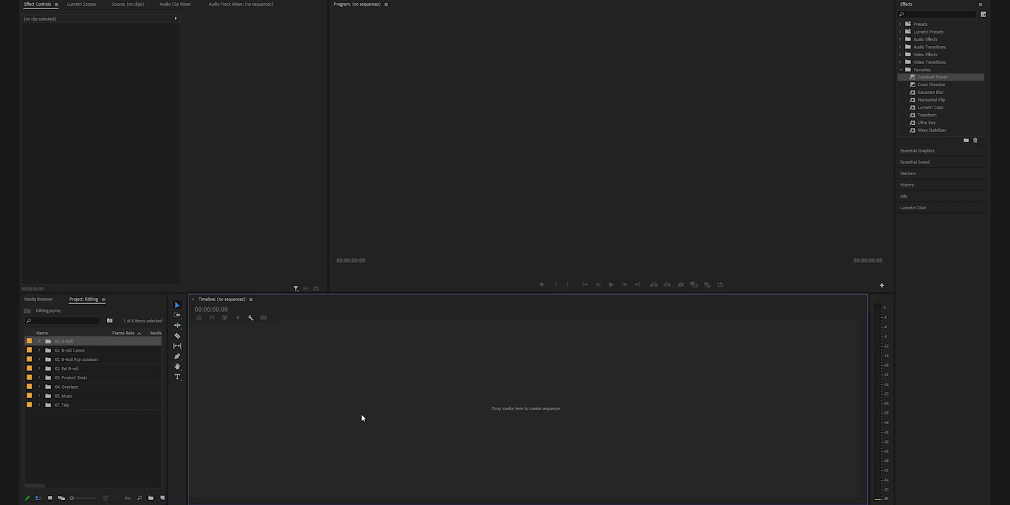
key(ctrl+n)
text(A-roll Si)
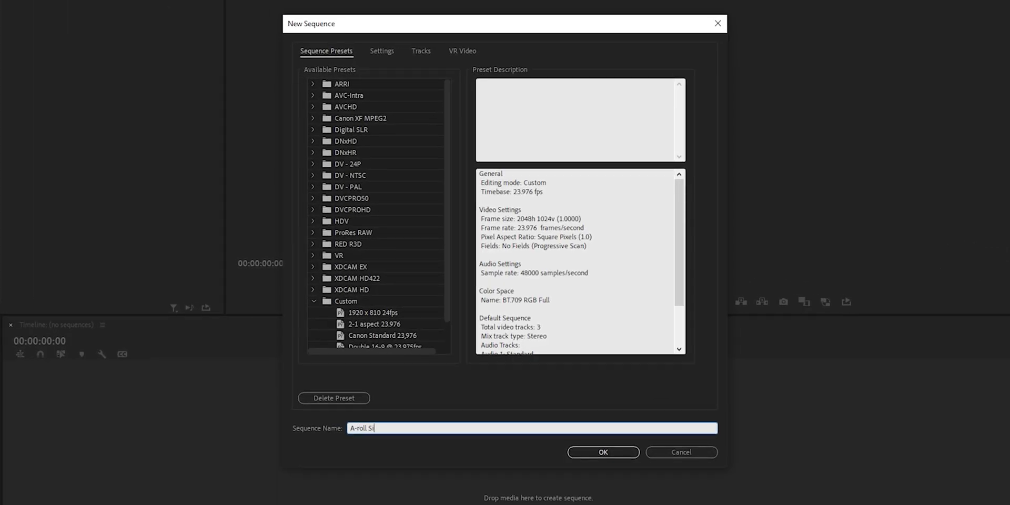
Step: Confirm the New Sequence dialog so A-roll Sift opens as an empty timeline
click(603, 452)
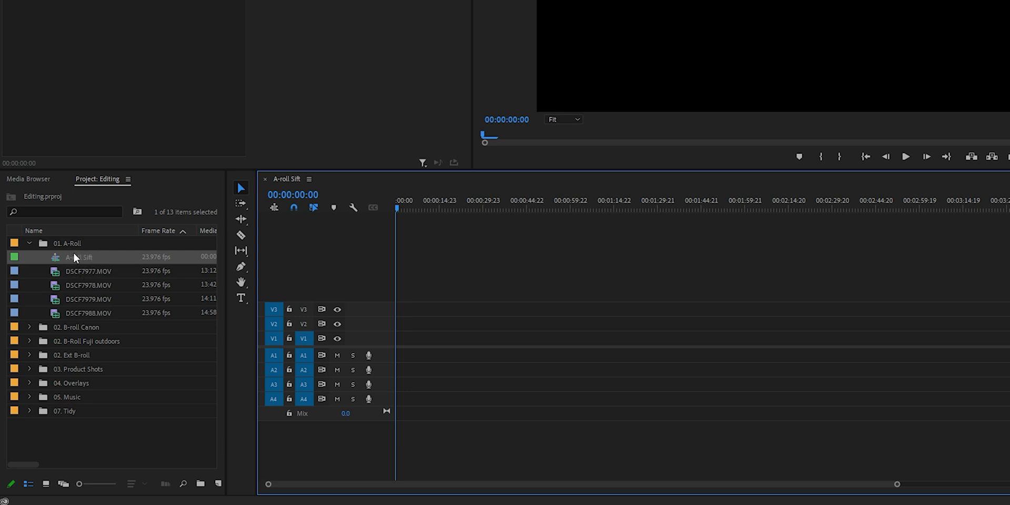
mouse_move(84, 274)
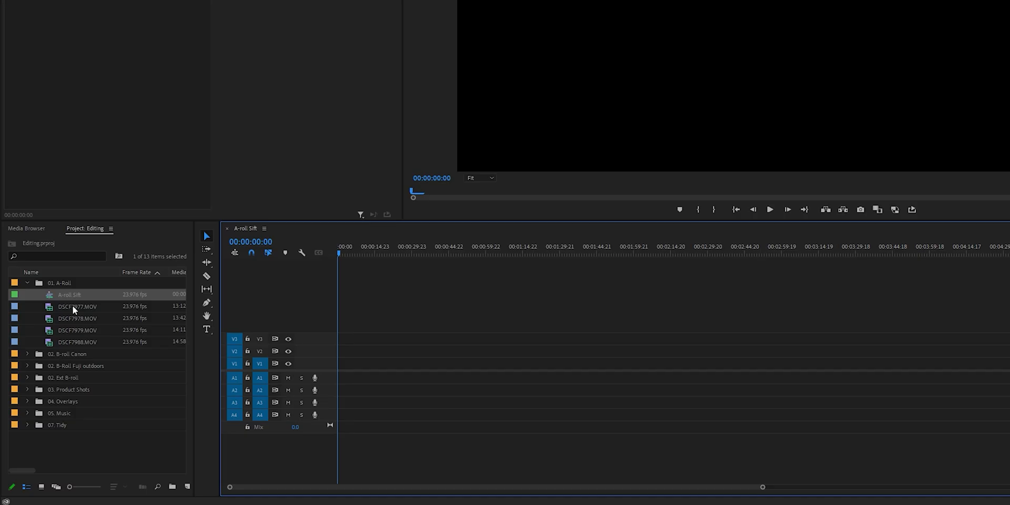
Step: Drag the four DSCF A-roll clips into A-roll Sift, keeping existing sequence settings
click(78, 307)
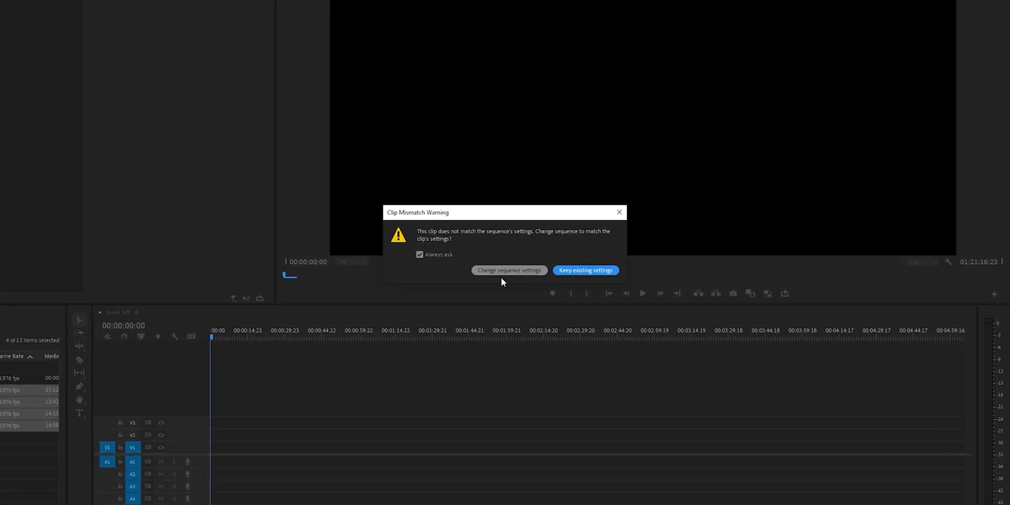
click(584, 270)
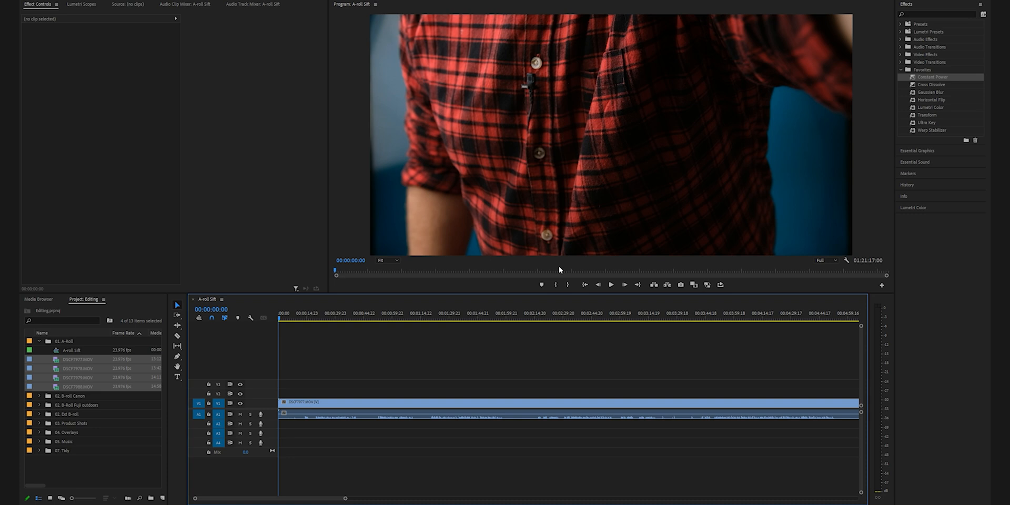
Step: Select the first A-roll clip and bring up its Lumetri Color controls
click(295, 313)
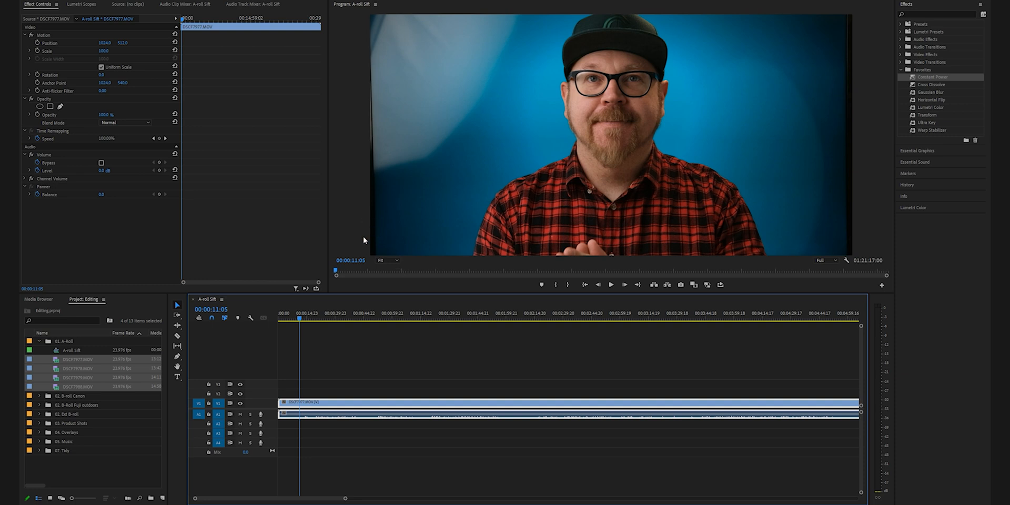
mouse_move(298, 347)
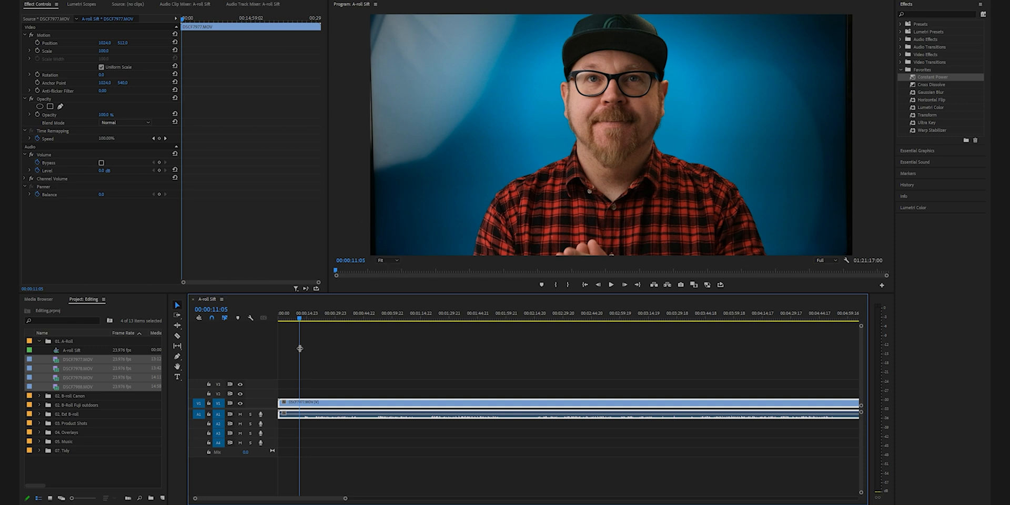
double_click(108, 51)
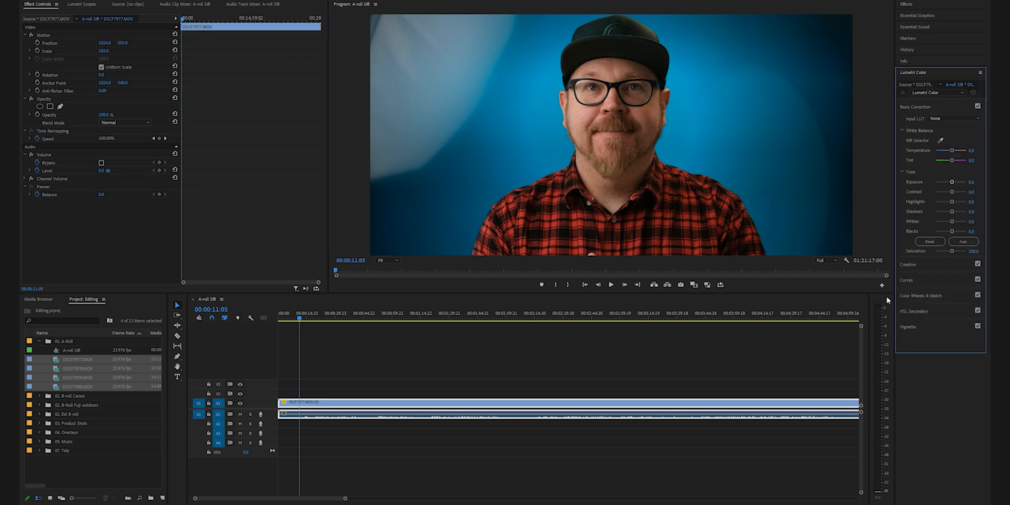
Step: Lower Highlights, adjust Contrast and raise Vibrance on the first A-roll clip
drag(957, 202, 950, 202)
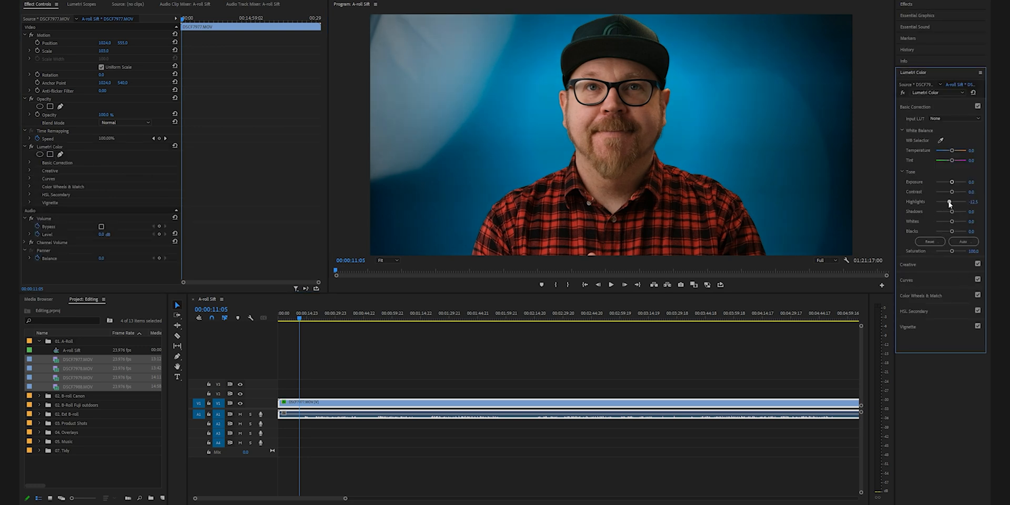
drag(951, 202, 954, 202)
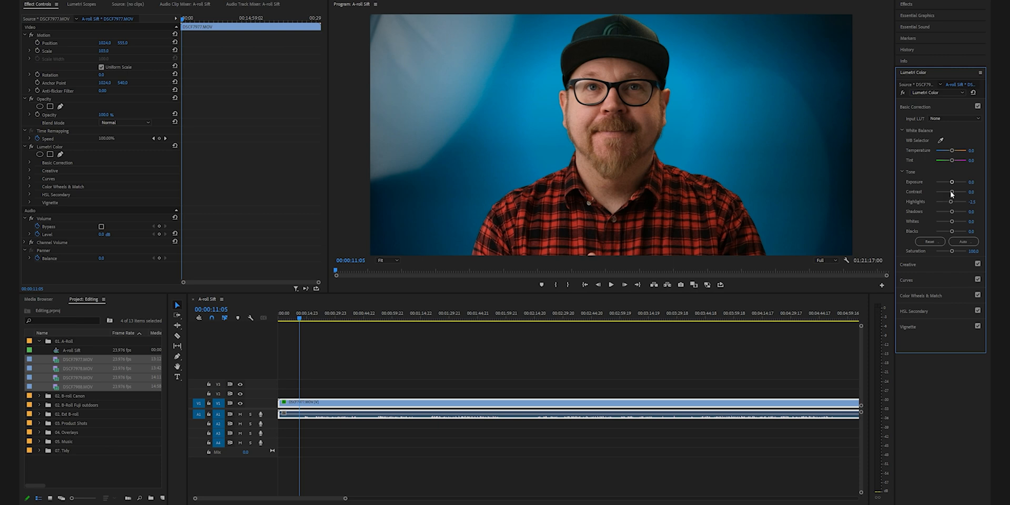
drag(957, 191, 964, 191)
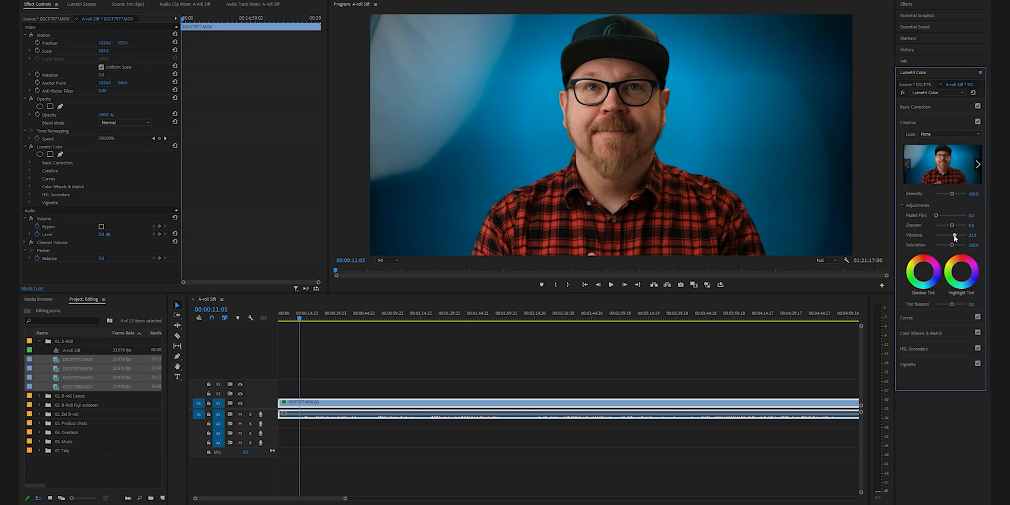
drag(956, 235, 951, 235)
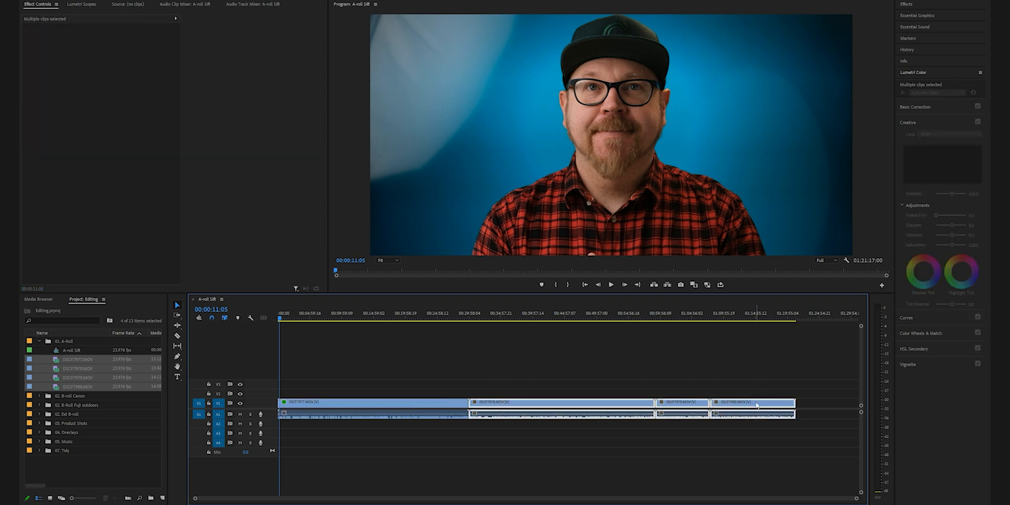
Step: Create a New Sequence from the selected A-roll clips, named Main Timeline
right_click(754, 405)
text(Main Timeline)
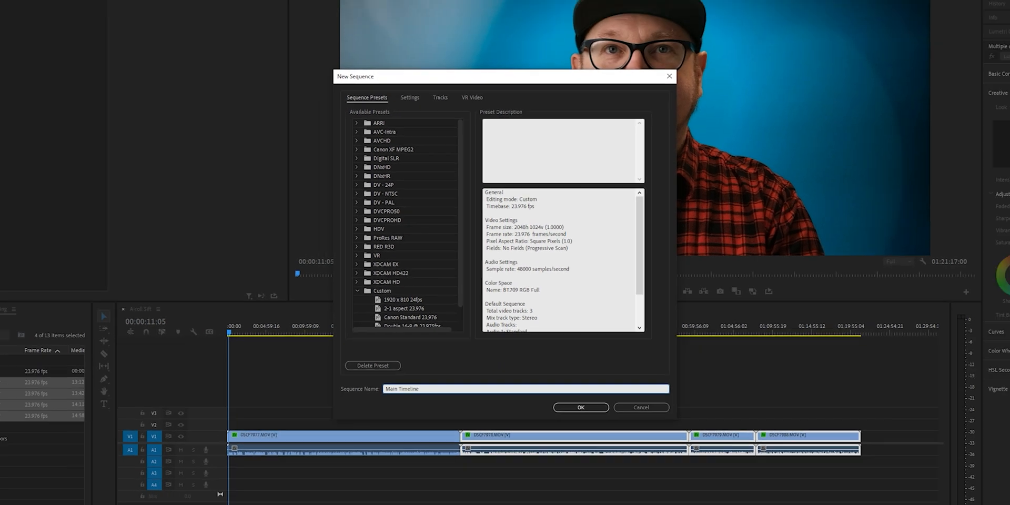
Step: Confirm the dialog so the empty Main Timeline sequence opens above A-roll Sift
click(579, 407)
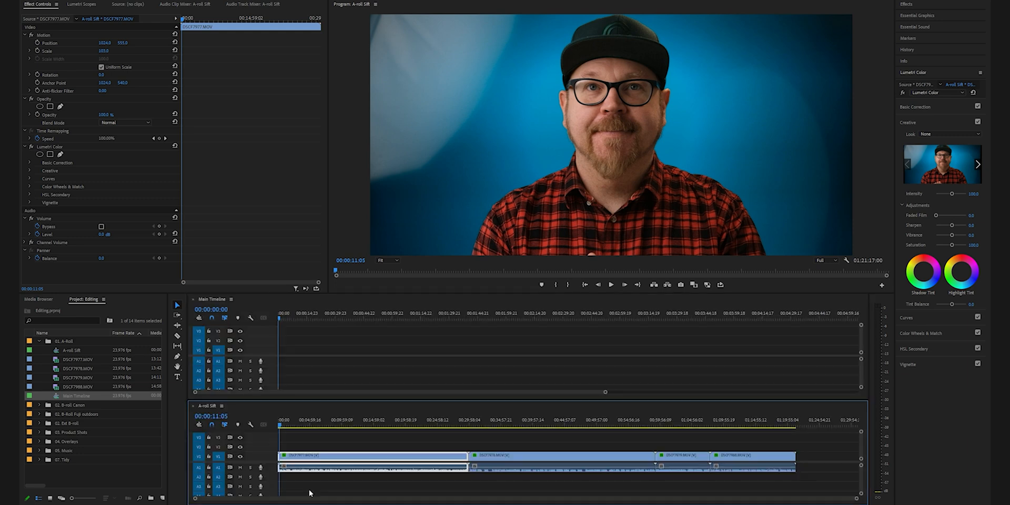
mouse_move(305, 502)
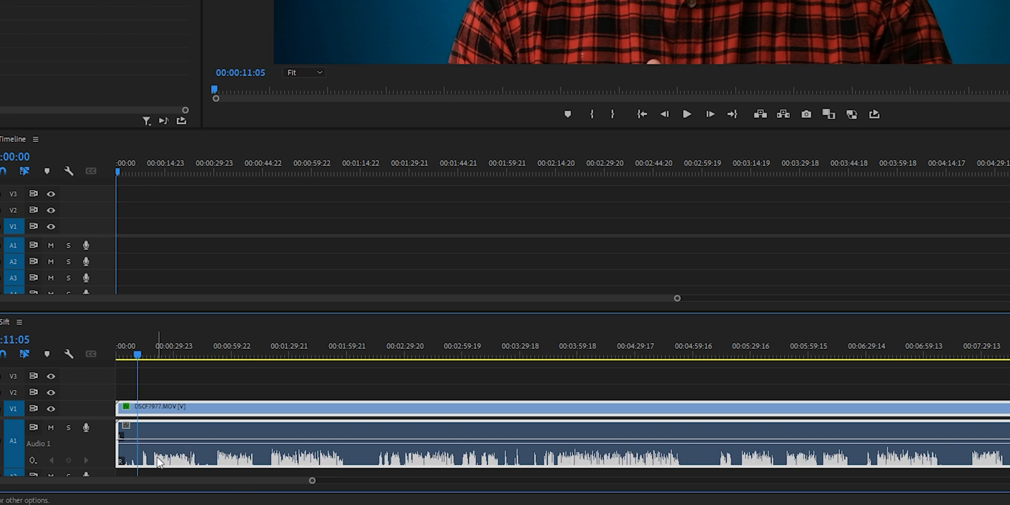
mouse_move(614, 471)
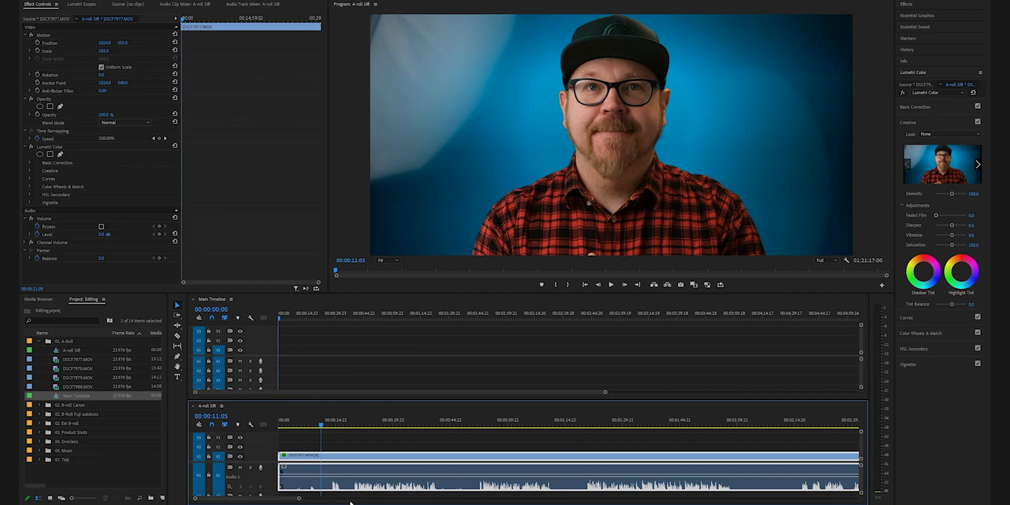
Step: Razor out a good interview take and Alt-drag it up to V2
click(399, 420)
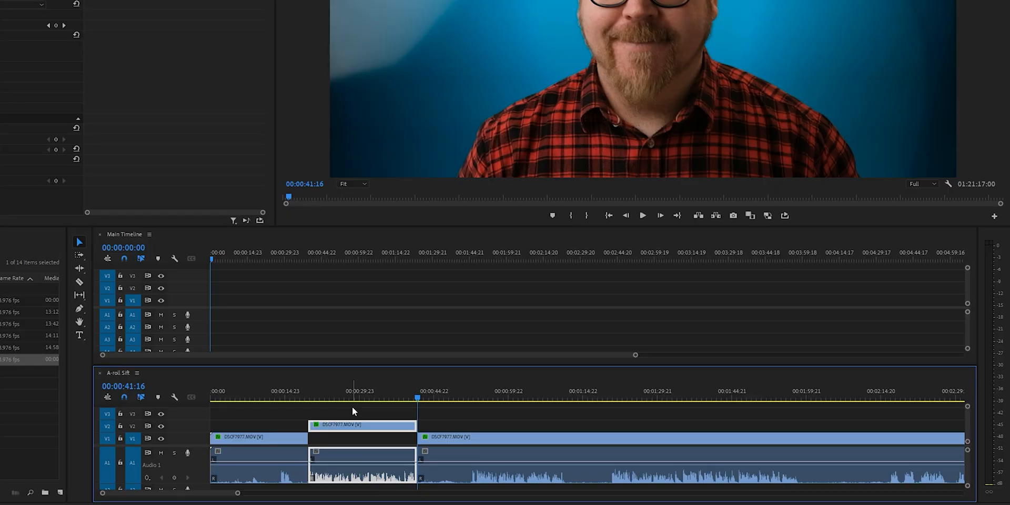
mouse_move(356, 426)
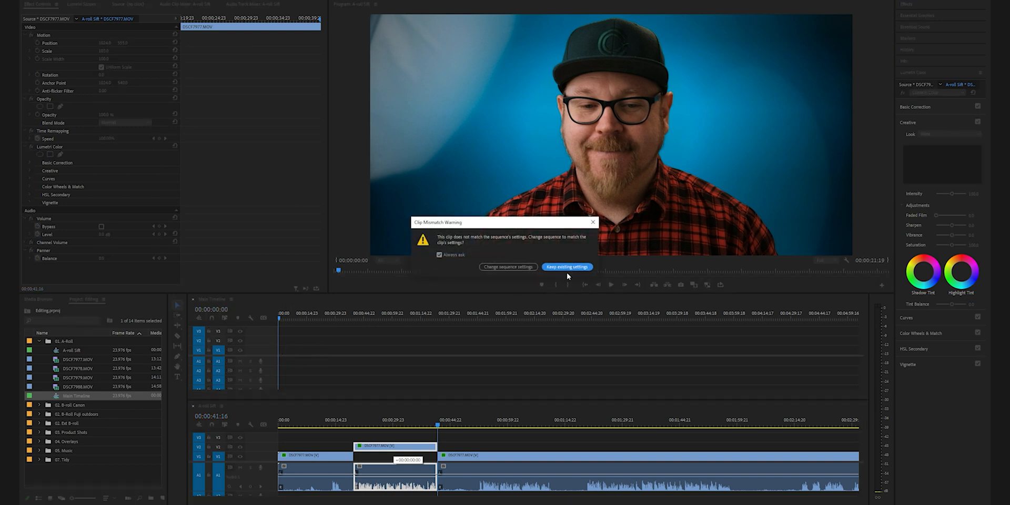
Step: Place the V2 selects at the start of Main Timeline, keeping existing settings
click(566, 267)
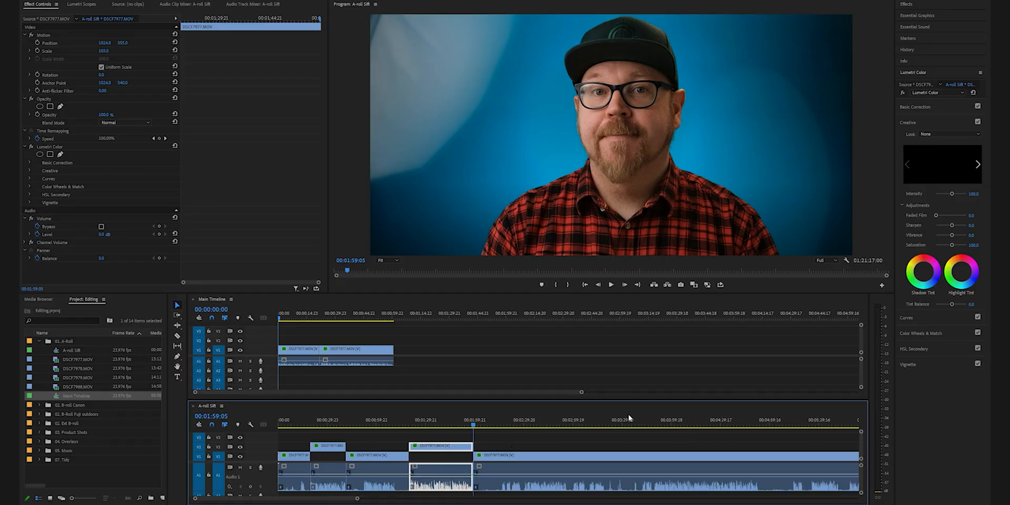
Step: Lift later interview takes to V2 and add them to the end of Main Timeline
click(656, 420)
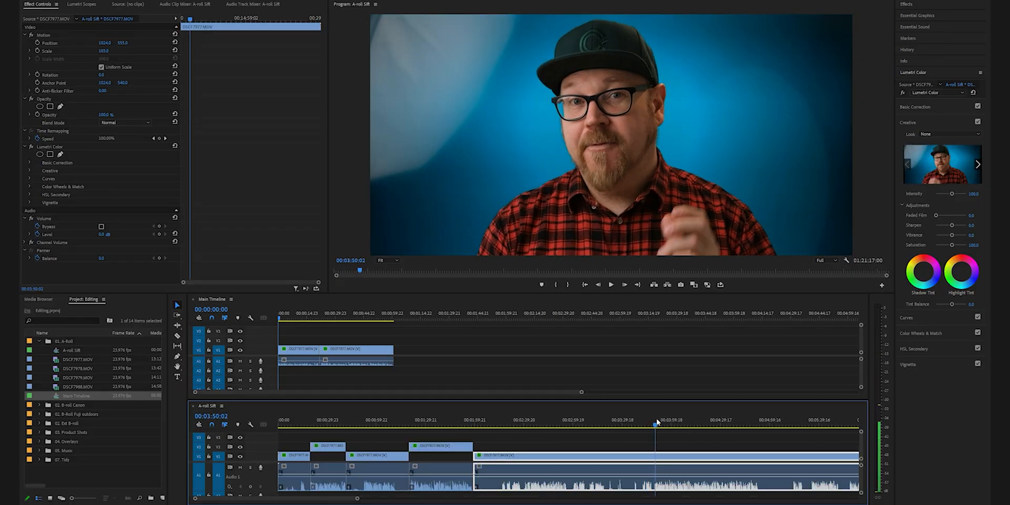
click(651, 419)
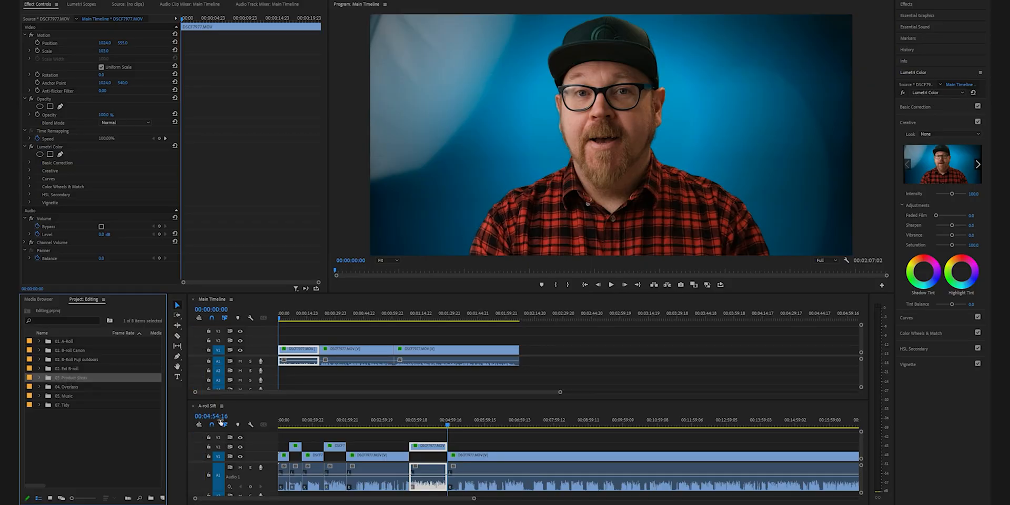
Step: Make a new sequence named 'Product Shots' from the selected product-shot B-roll clips
click(270, 417)
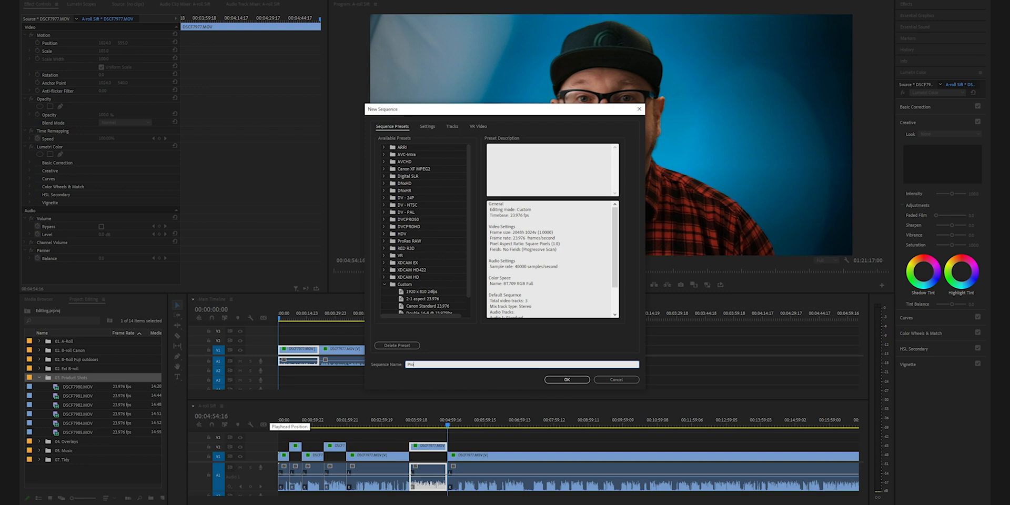
text(Product S)
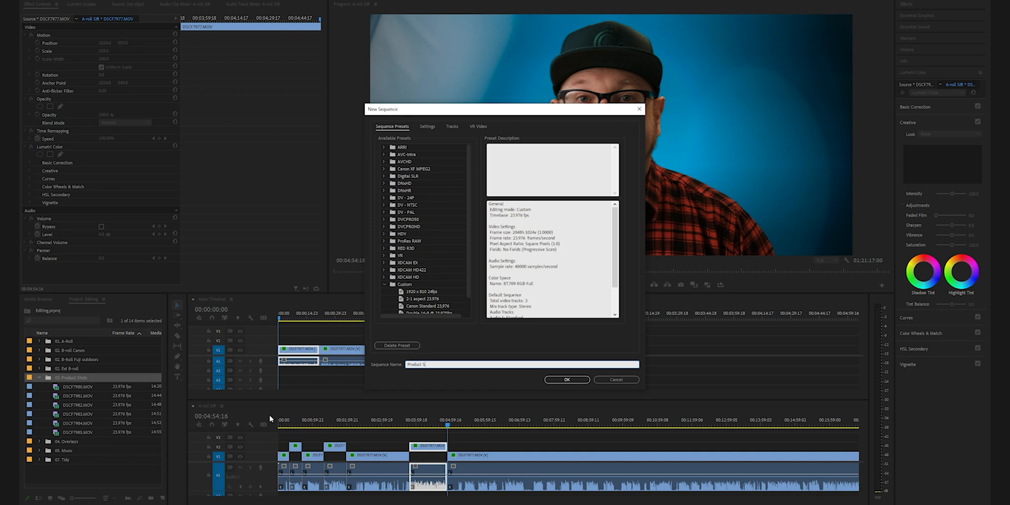
click(566, 380)
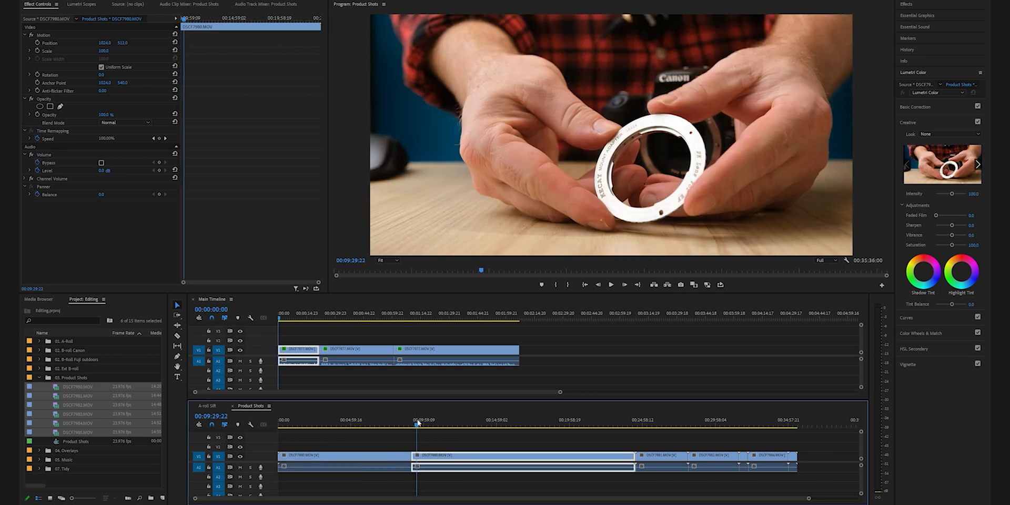
Step: Razor the lens-ring product clip and lift the short piece onto a higher track
click(423, 420)
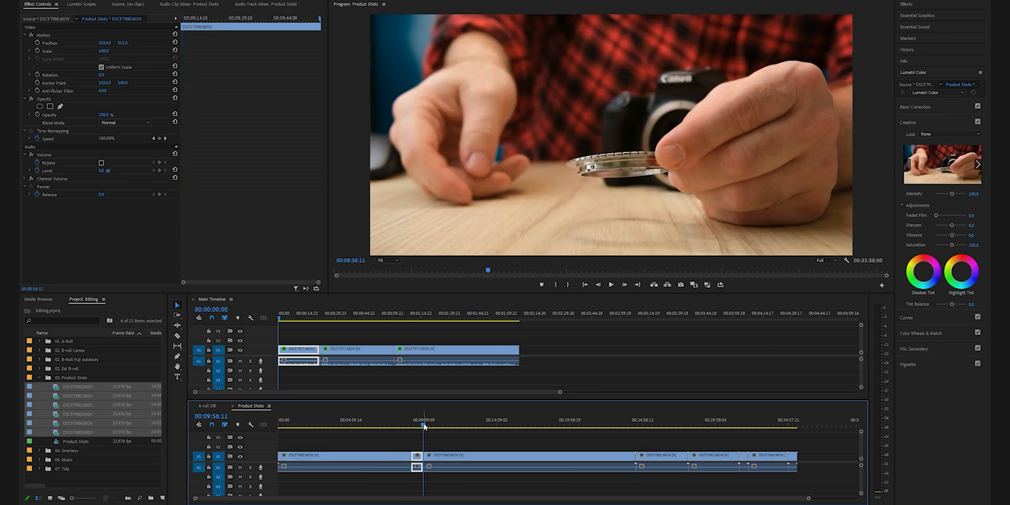
click(428, 427)
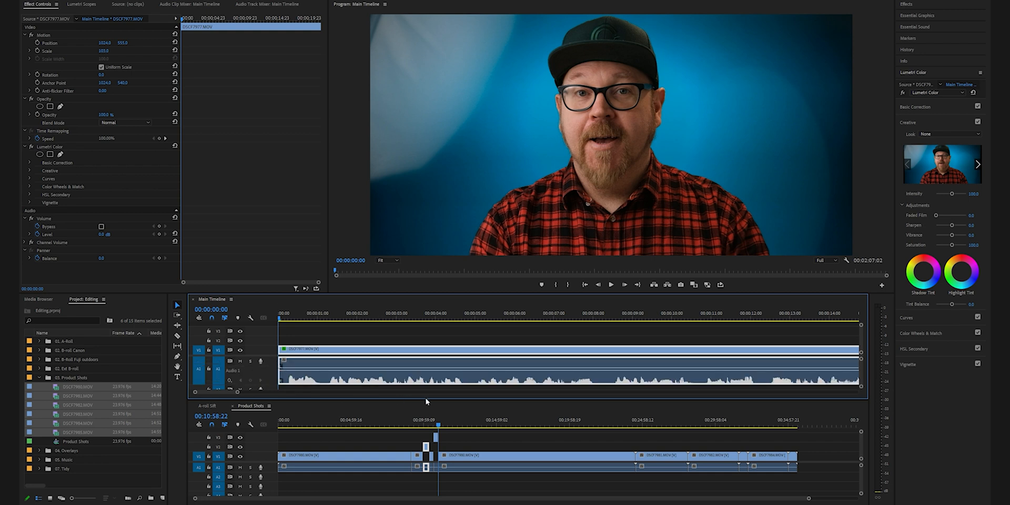
Step: Razor the interview clip near 00:00:08, ripple delete the small piece, and review the edit
click(604, 312)
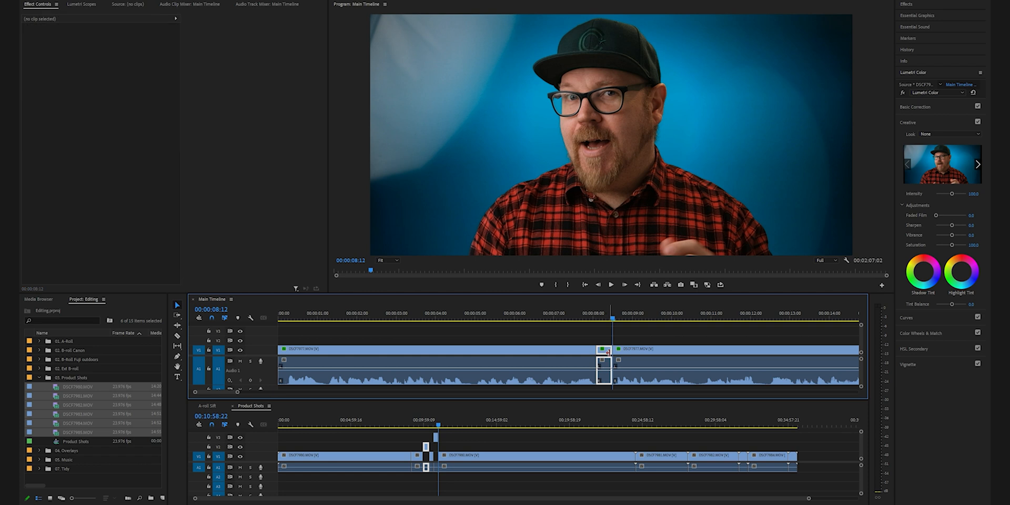
click(609, 350)
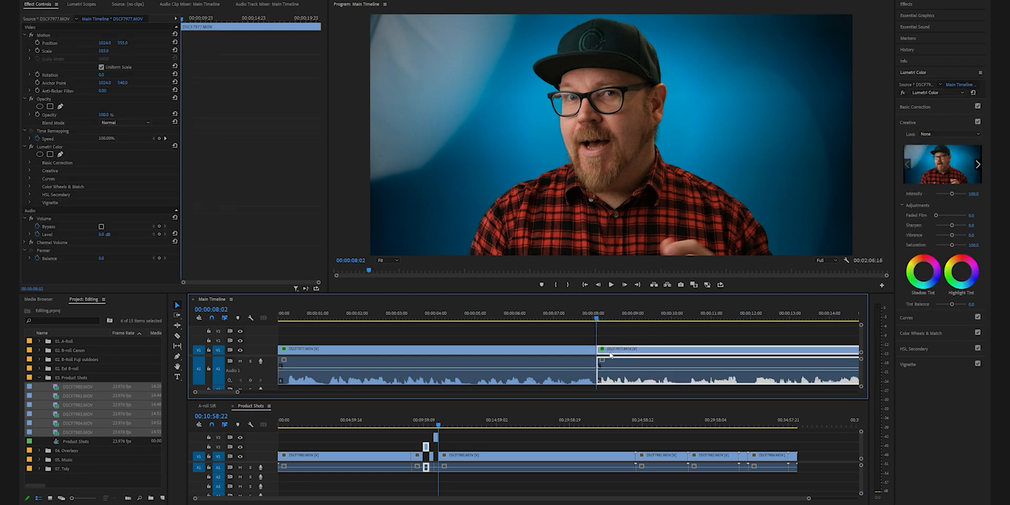
click(611, 285)
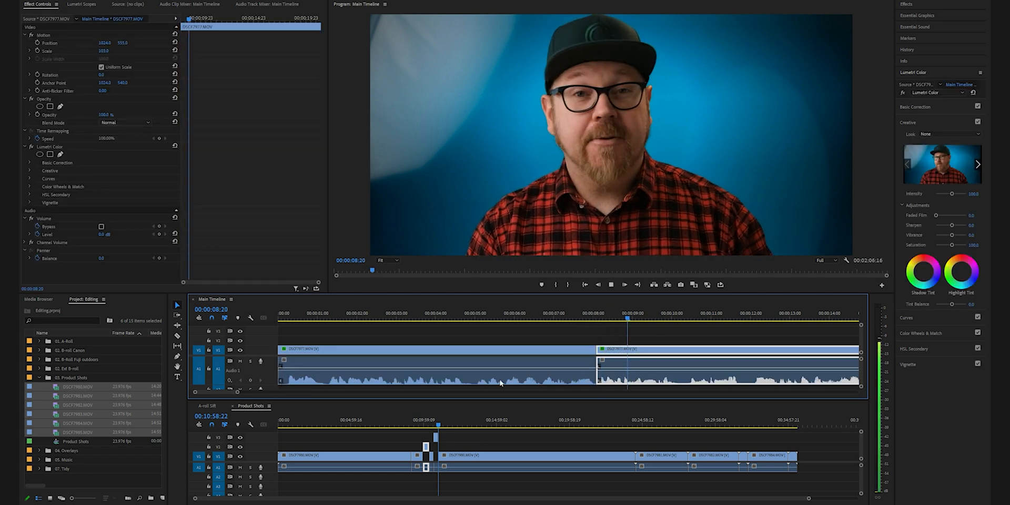